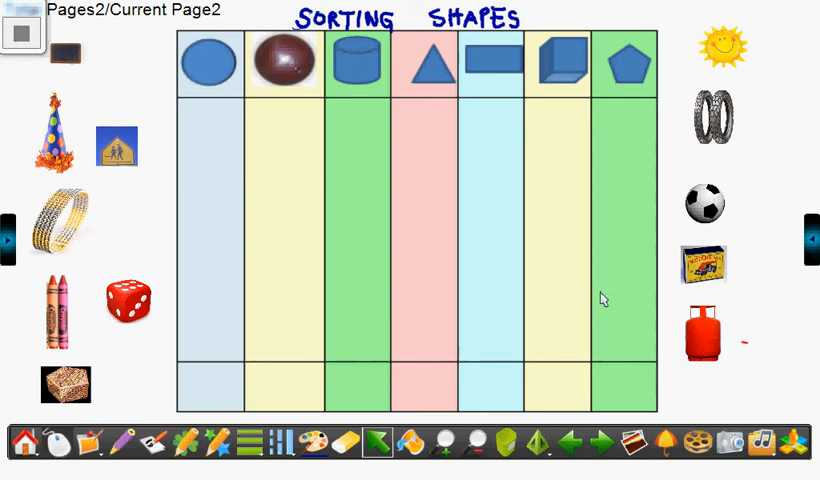
pyautogui.moveTo(210, 78)
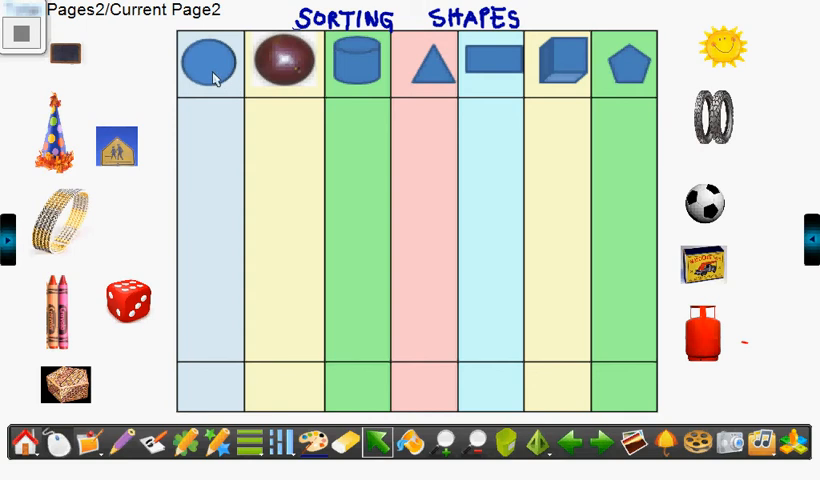
pyautogui.moveTo(642, 72)
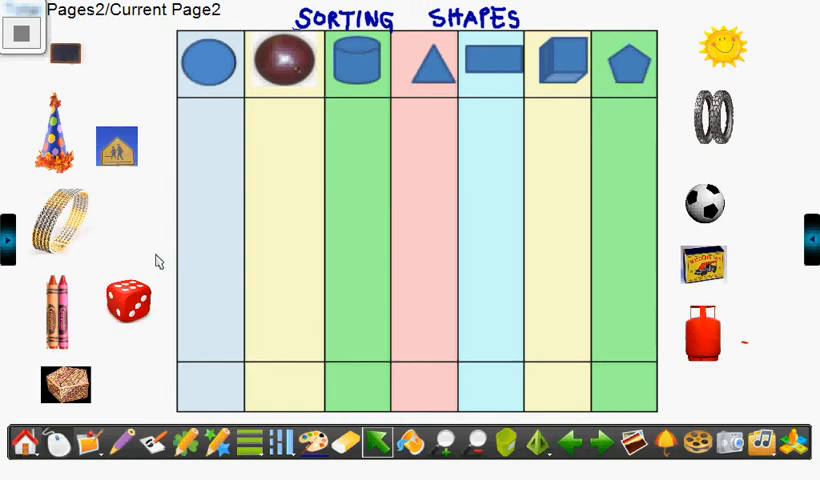
pyautogui.moveTo(114, 56)
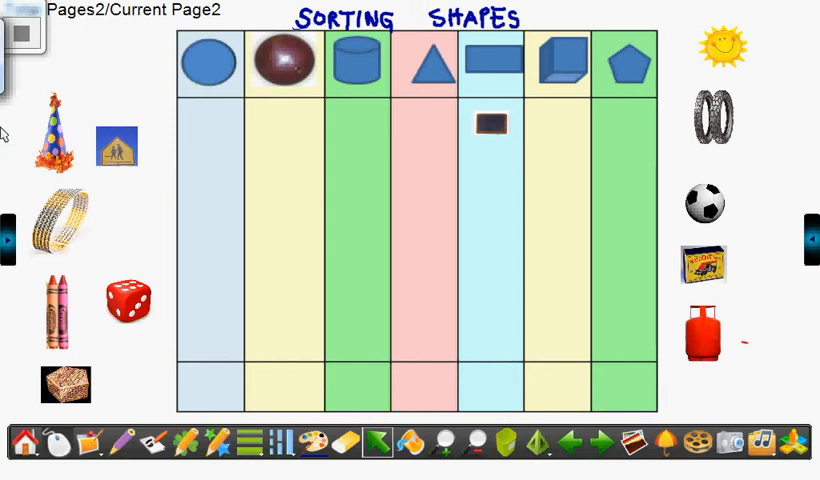
# Place the party hat in the cone column, the blue sign in the pentagon column and the crayons in the cylinder column
pyautogui.moveTo(50, 130); pyautogui.dragTo(376, 164)
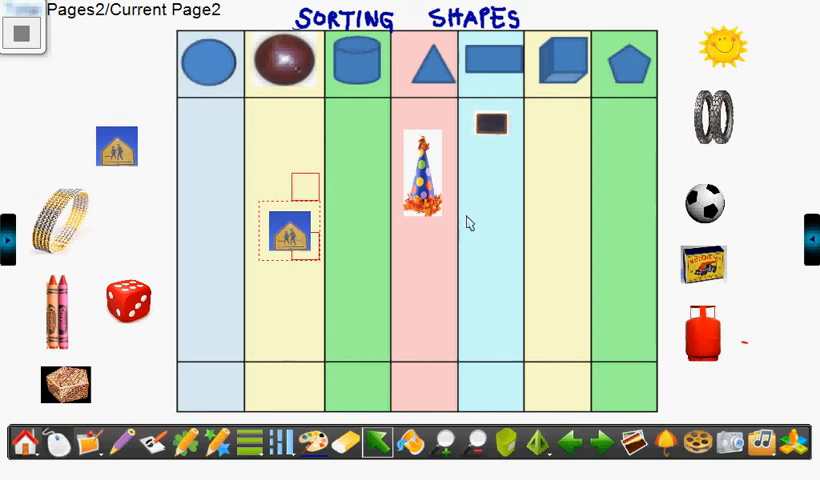
pyautogui.moveTo(292, 232); pyautogui.dragTo(628, 138)
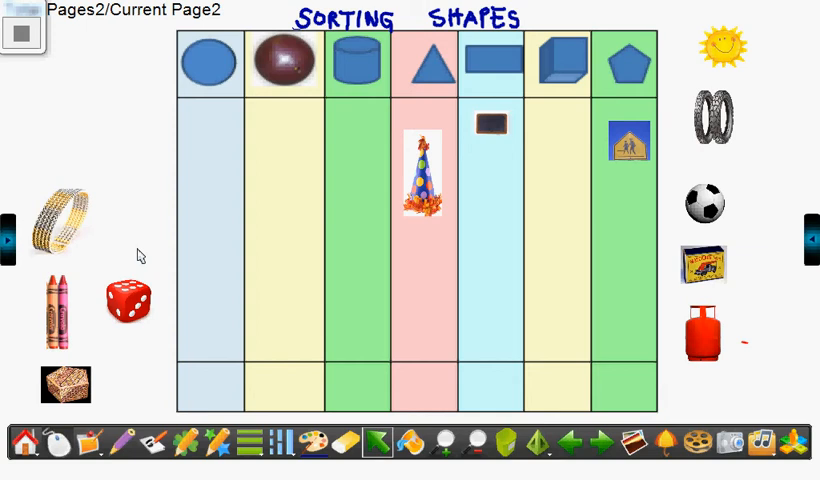
pyautogui.moveTo(292, 154)
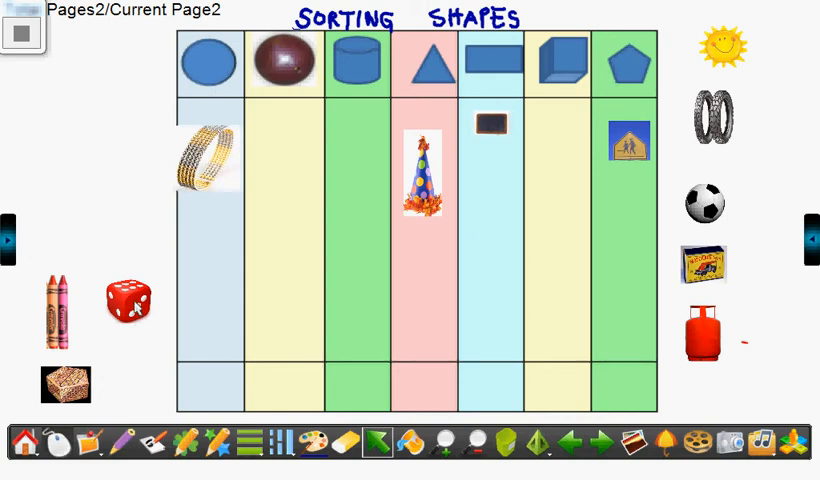
pyautogui.moveTo(130, 300); pyautogui.dragTo(564, 216)
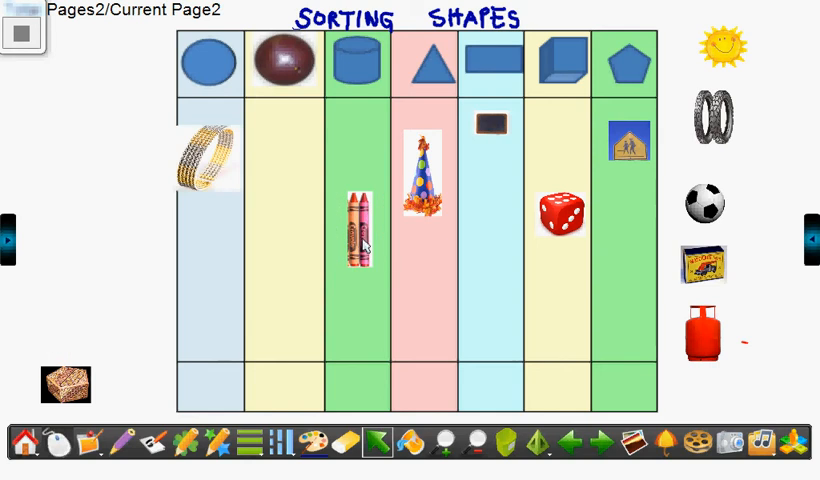
pyautogui.moveTo(352, 244)
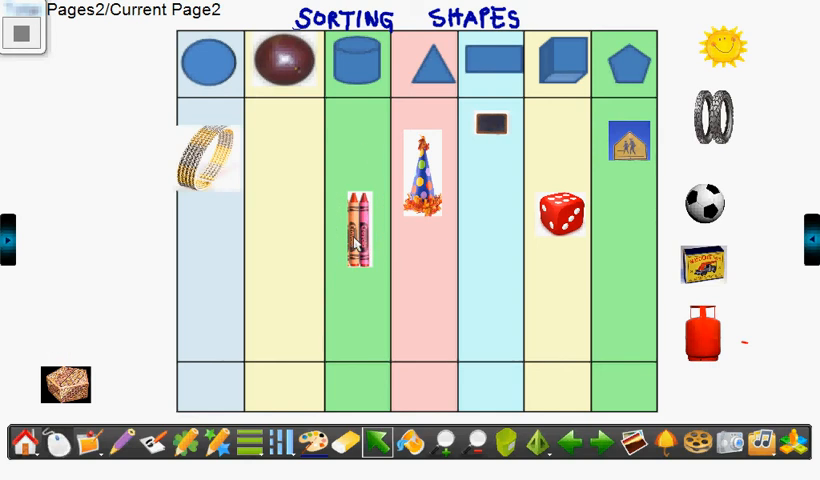
pyautogui.moveTo(320, 246)
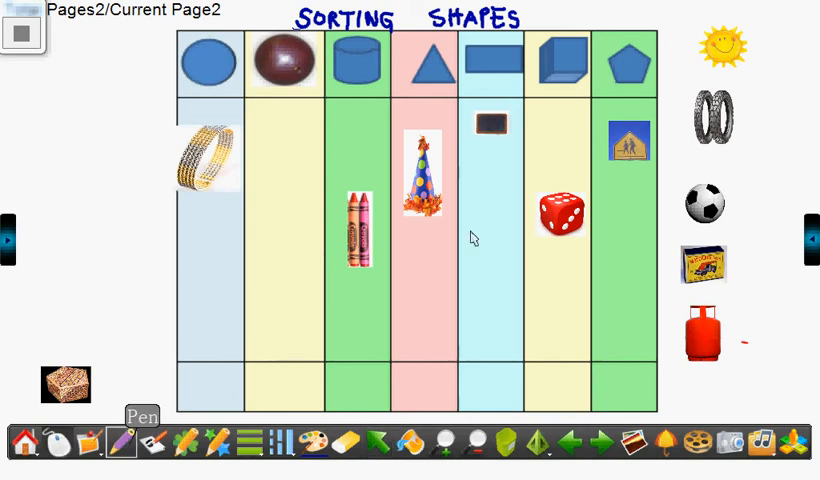
pyautogui.moveTo(436, 260)
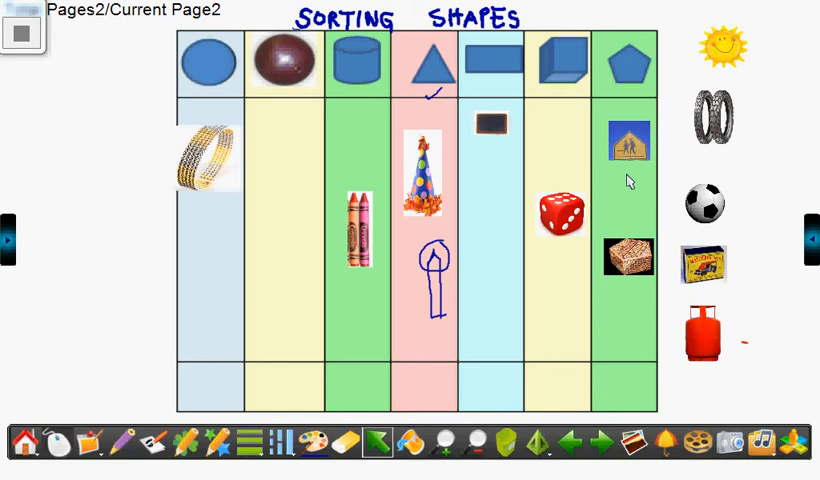
pyautogui.moveTo(730, 44)
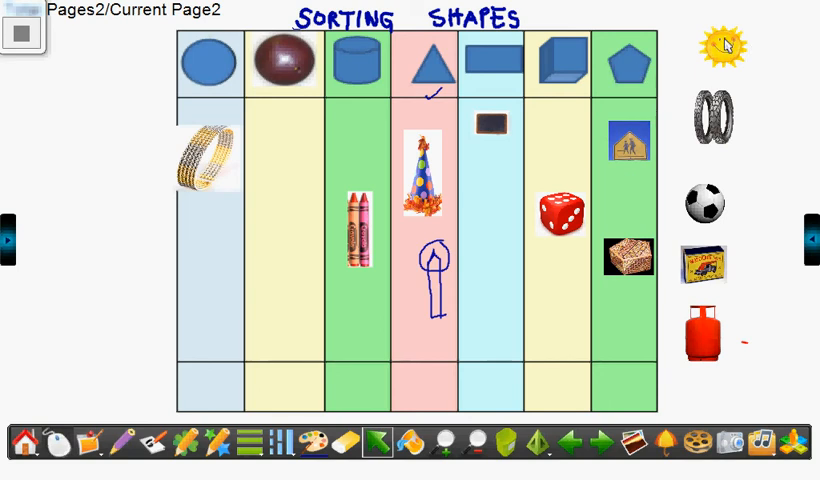
# Place the sun picture in the sphere column
pyautogui.moveTo(712, 48); pyautogui.dragTo(310, 232)
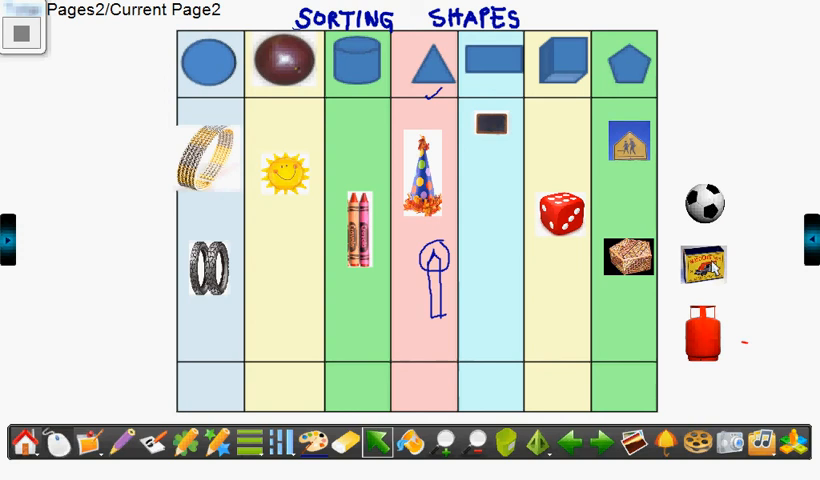
# Place the matchbox in the rectangle column, the gas cylinder in the cylinder column and the football in the sphere column
pyautogui.moveTo(702, 260); pyautogui.dragTo(490, 264)
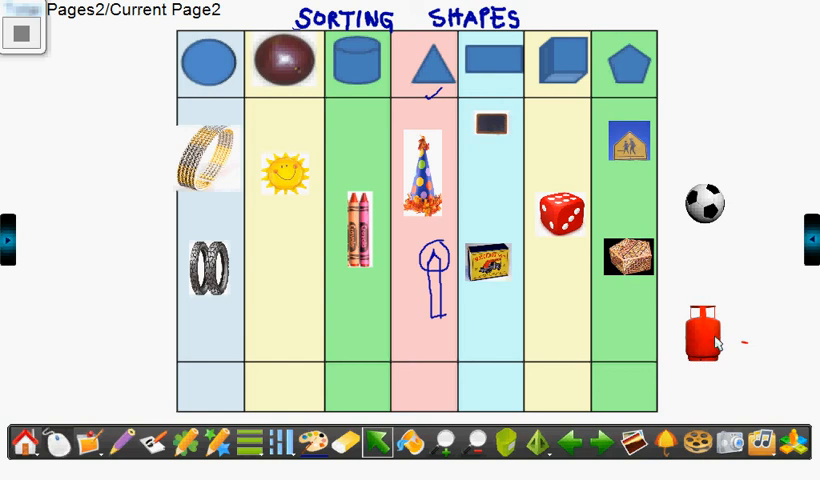
pyautogui.moveTo(706, 332); pyautogui.dragTo(658, 352)
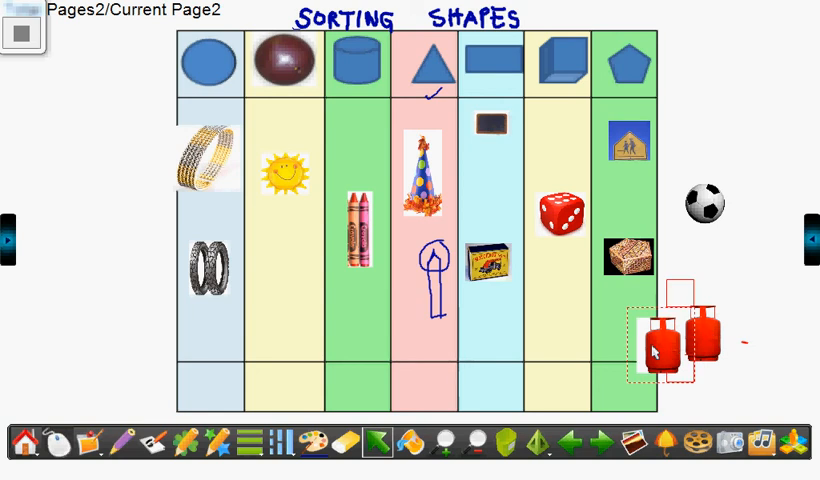
pyautogui.moveTo(660, 344); pyautogui.dragTo(360, 316)
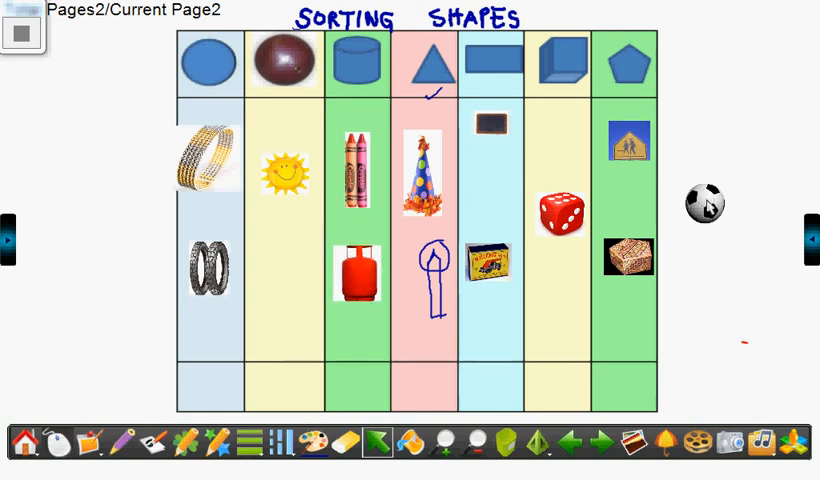
pyautogui.moveTo(706, 202); pyautogui.dragTo(292, 276)
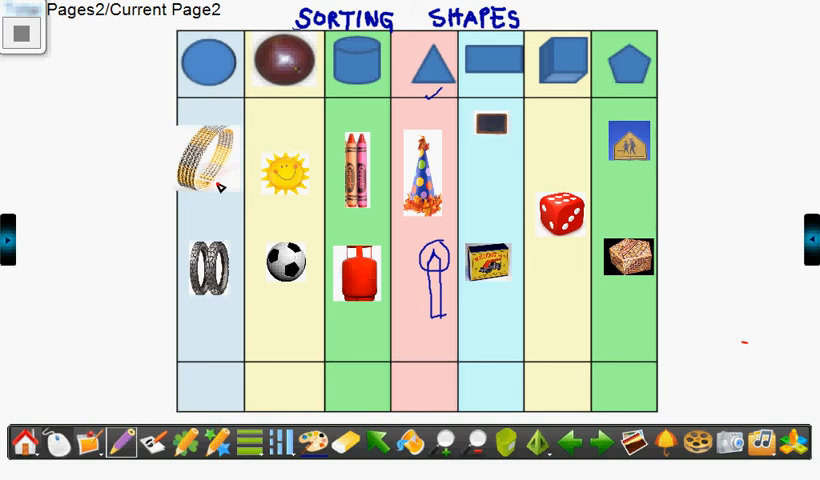
pyautogui.moveTo(198, 344)
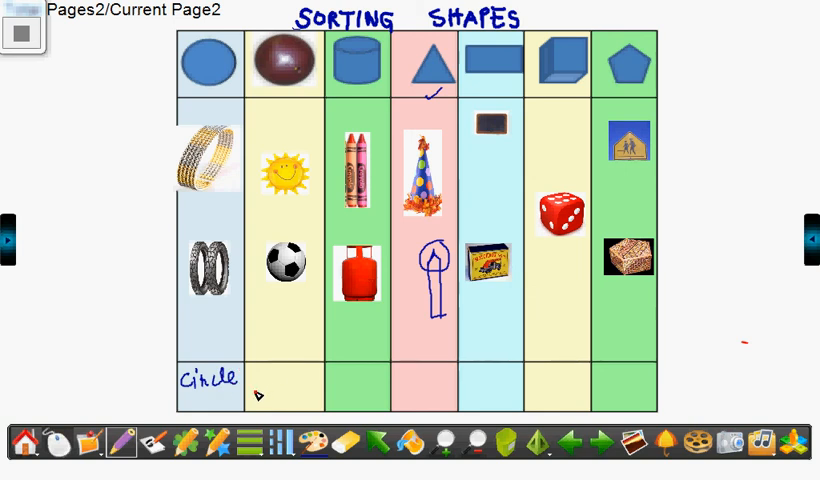
# Handwrite Sphere, Cylinder and Conical beneath their columns
pyautogui.write('Sp')
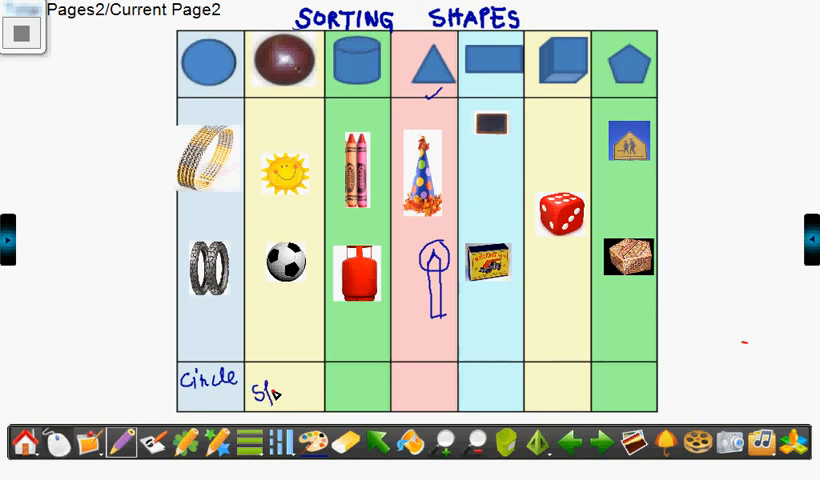
pyautogui.write('phere')
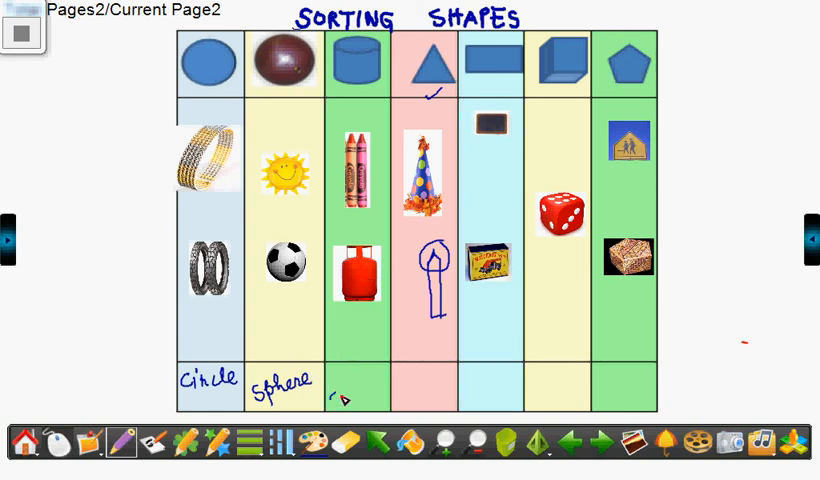
pyautogui.write('Cyl')
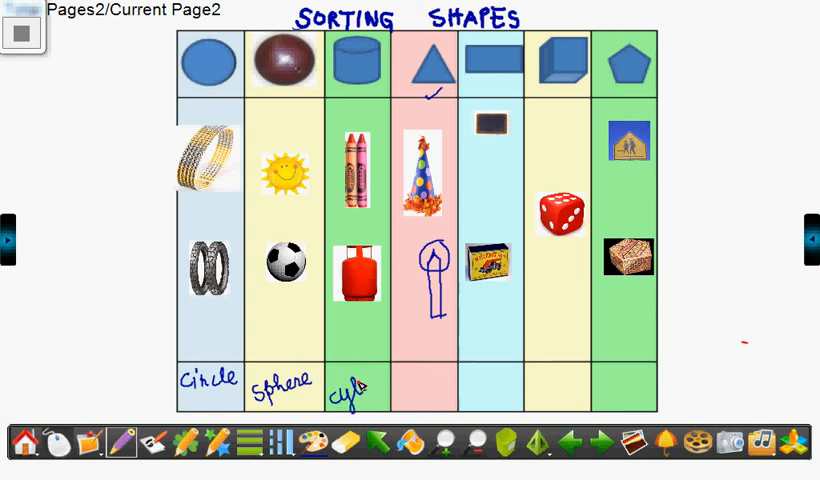
pyautogui.write('inder')
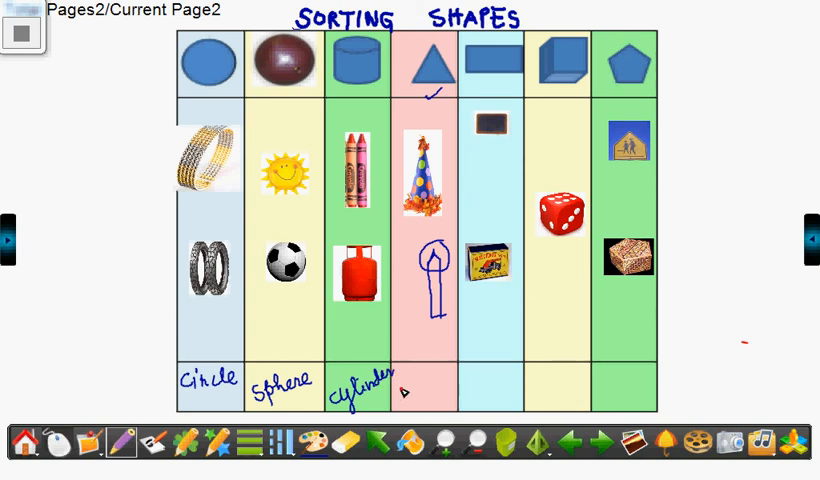
pyautogui.write('Conis')
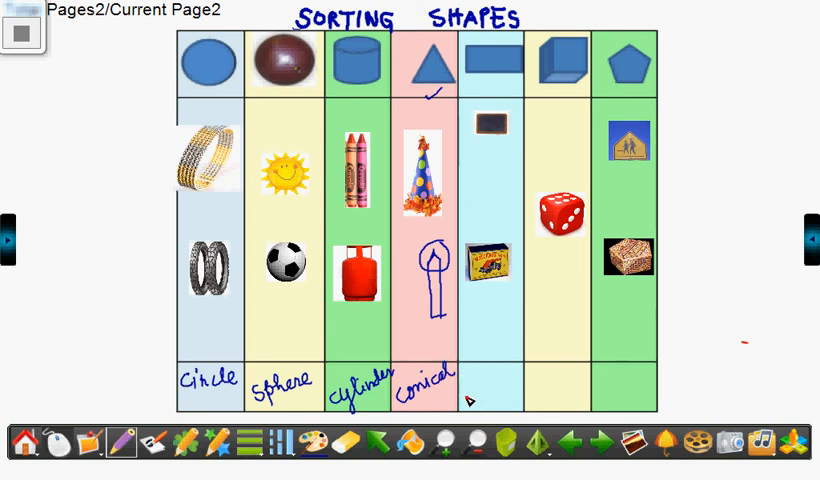
# Handwrite Rectangle and Cube beneath their columns and begin the pentagon label
pyautogui.write('Rectangle')
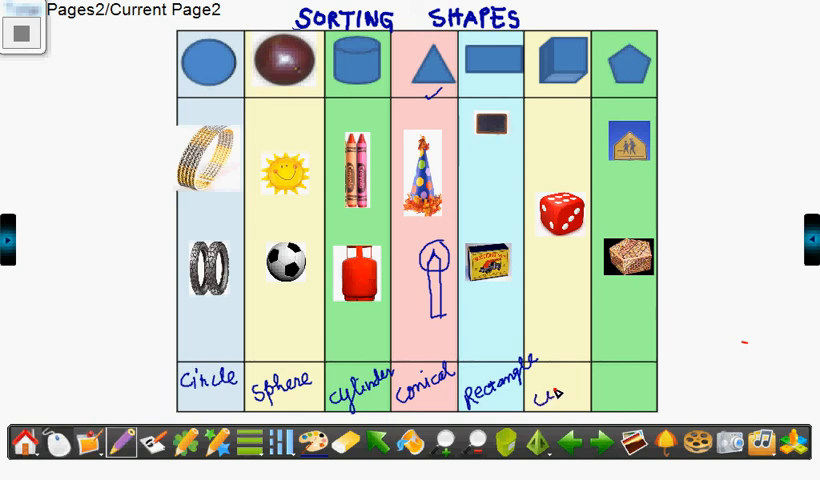
pyautogui.write('cube')
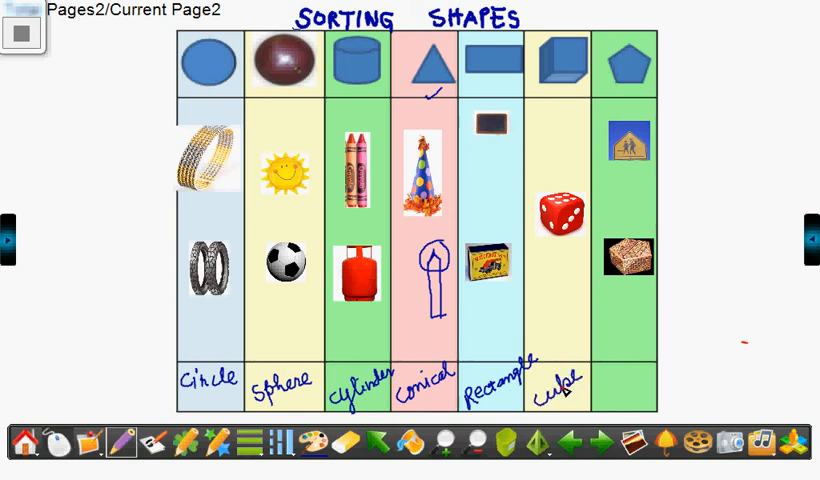
pyautogui.write('pen')
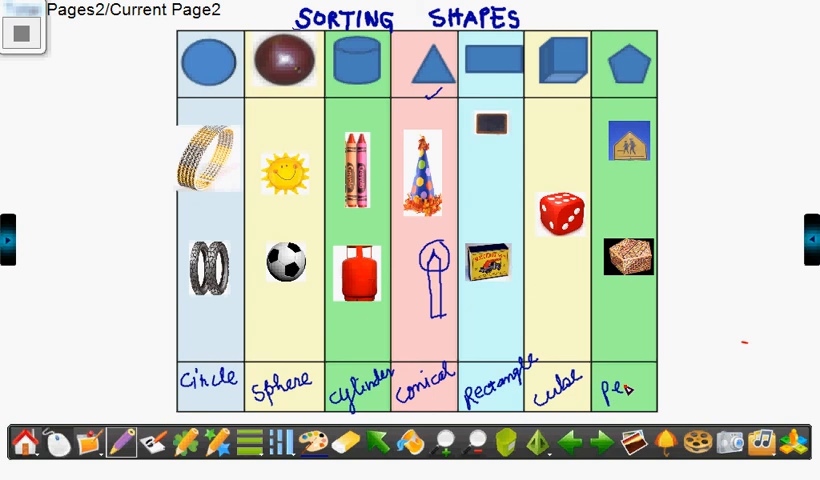